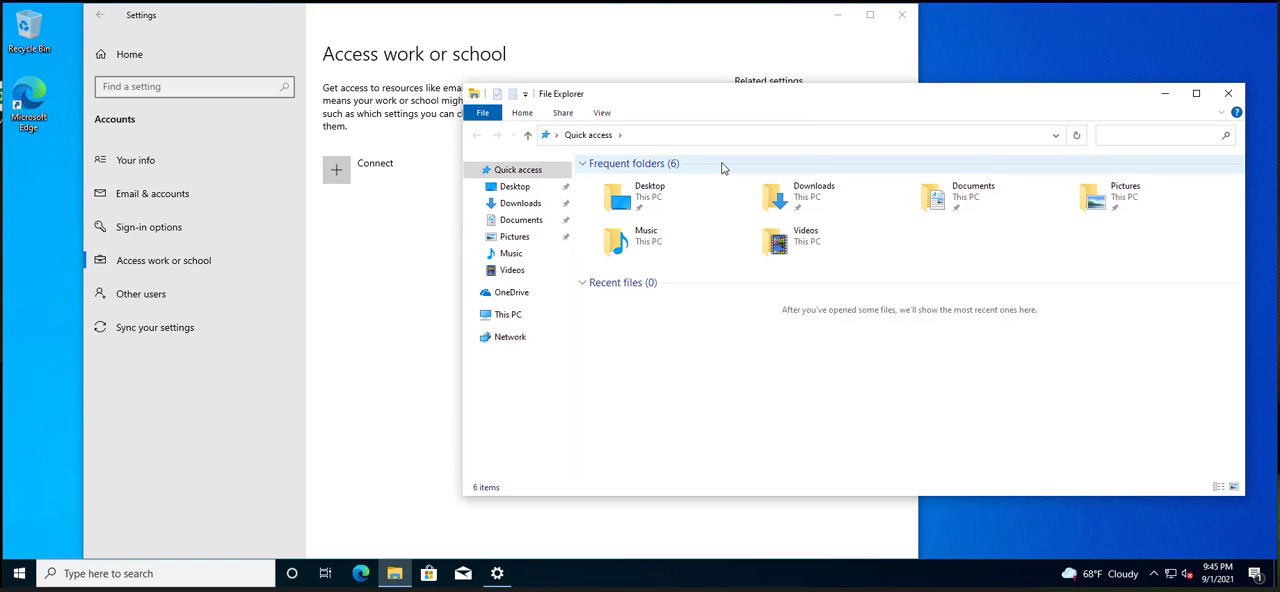
Bring up the shortcut menu for This PC in File Explorer's navigation pane
{"action": "right_click", "coordinate": [508, 312]}
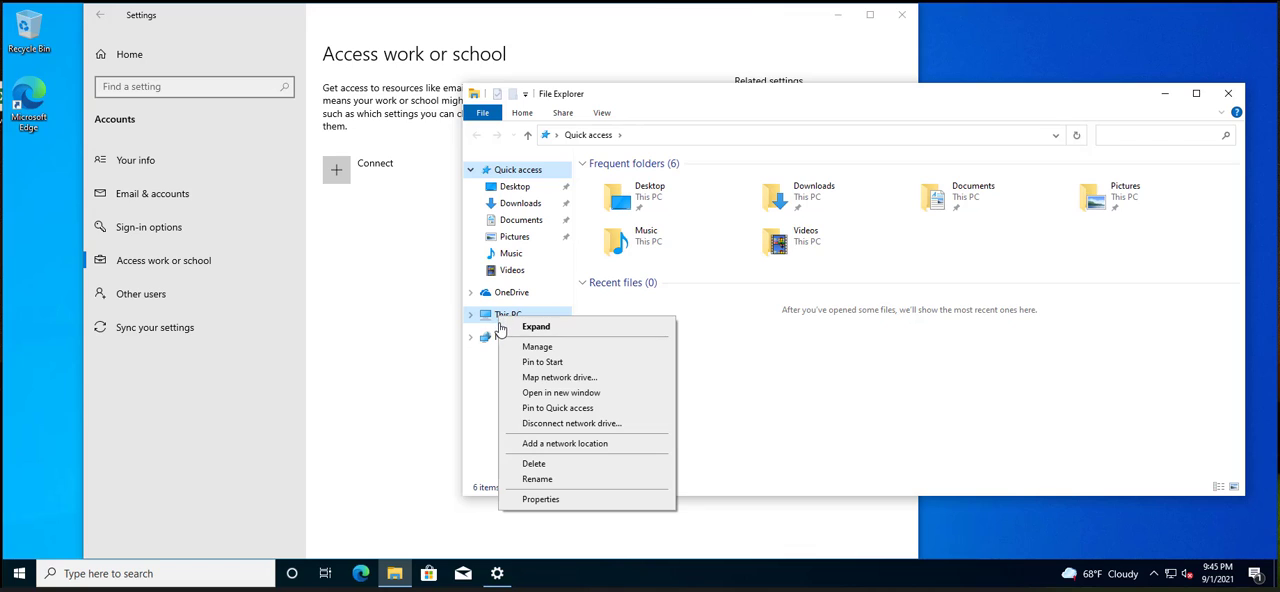
{"action": "mouse_move", "coordinate": [558, 376]}
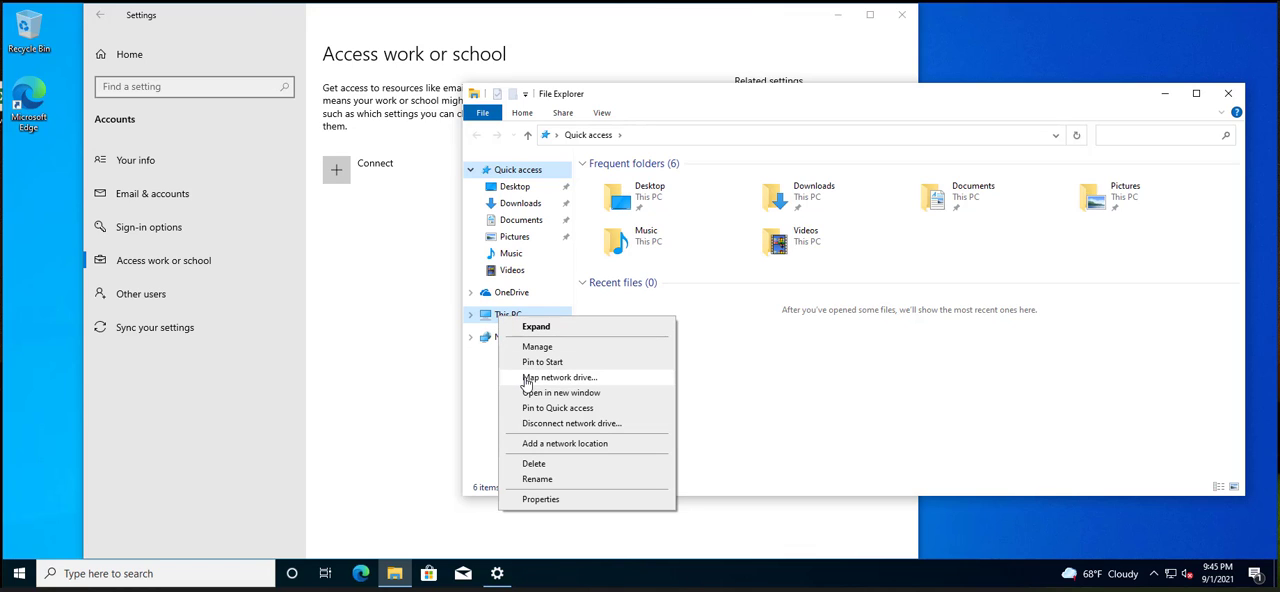
{"action": "mouse_move", "coordinate": [540, 500]}
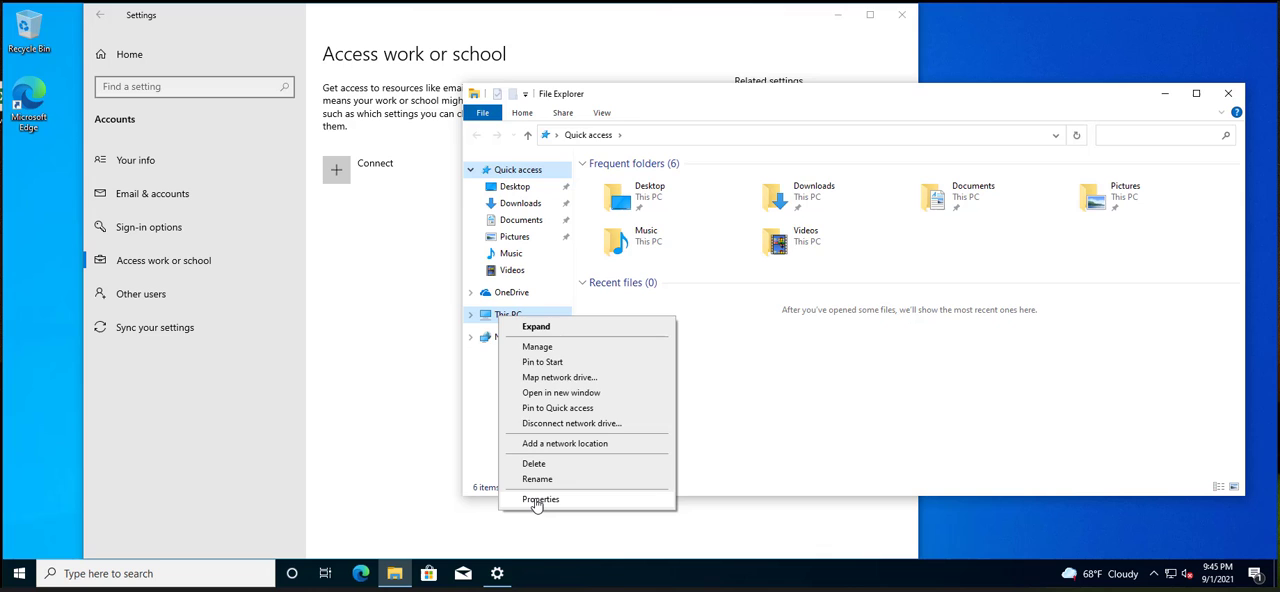
Choose Properties so Settings shows the About page with device and Windows specifications
{"action": "left_click", "coordinate": [540, 500]}
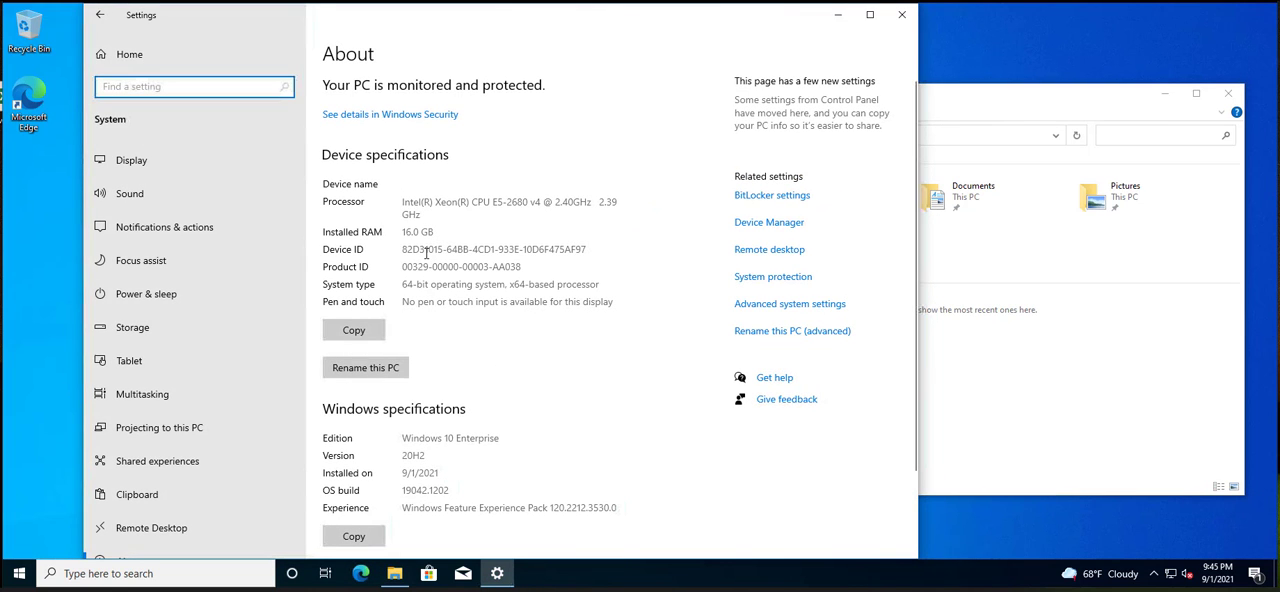
{"action": "mouse_move", "coordinate": [504, 380]}
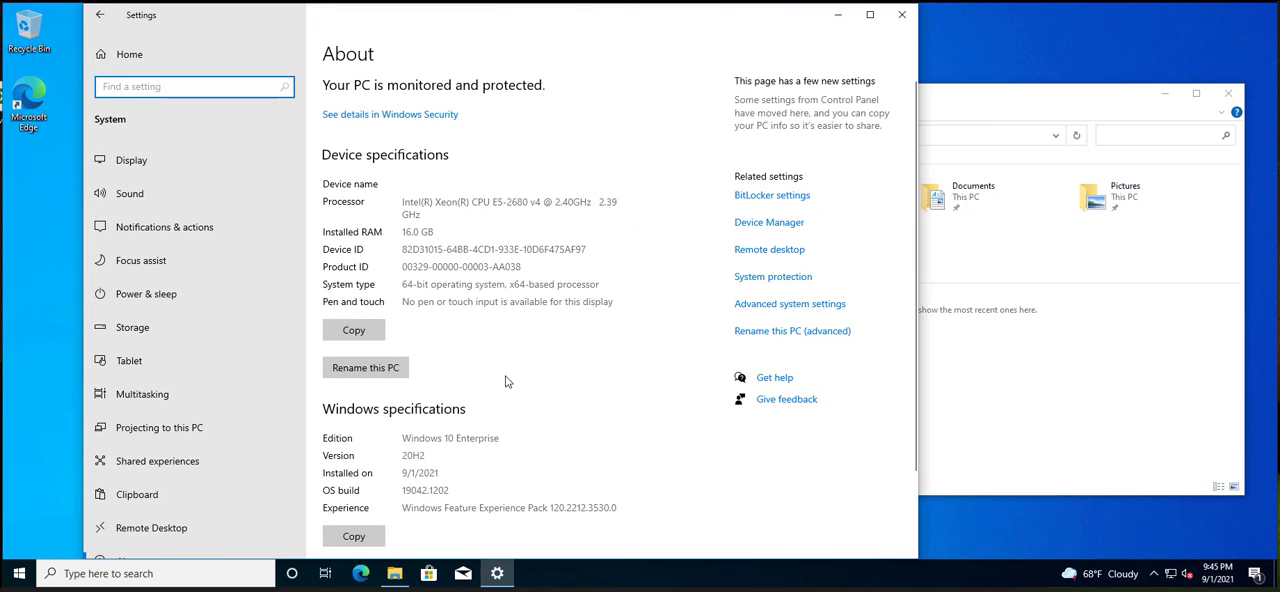
{"action": "mouse_move", "coordinate": [532, 364]}
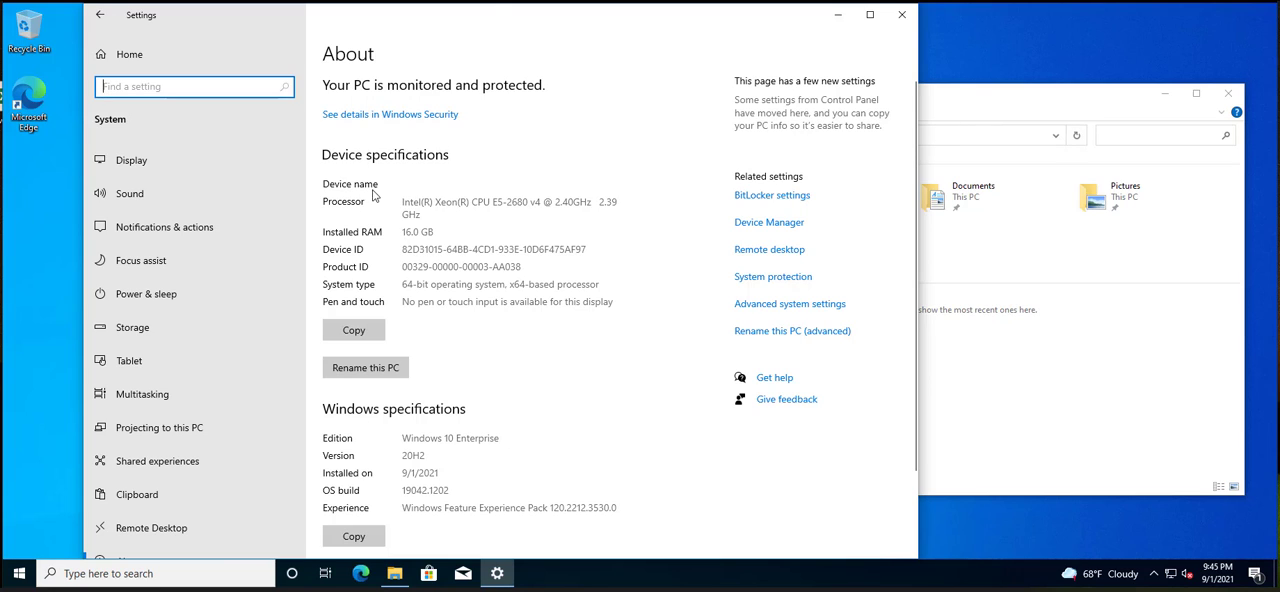
{"action": "mouse_move", "coordinate": [592, 256]}
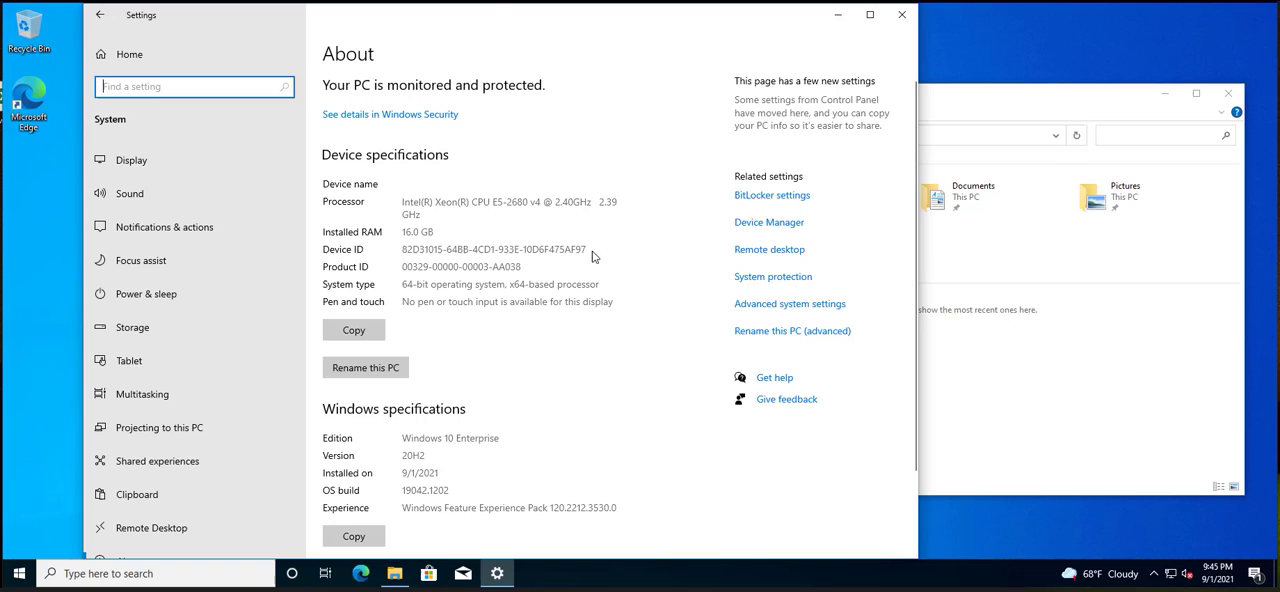
{"action": "mouse_move", "coordinate": [548, 336]}
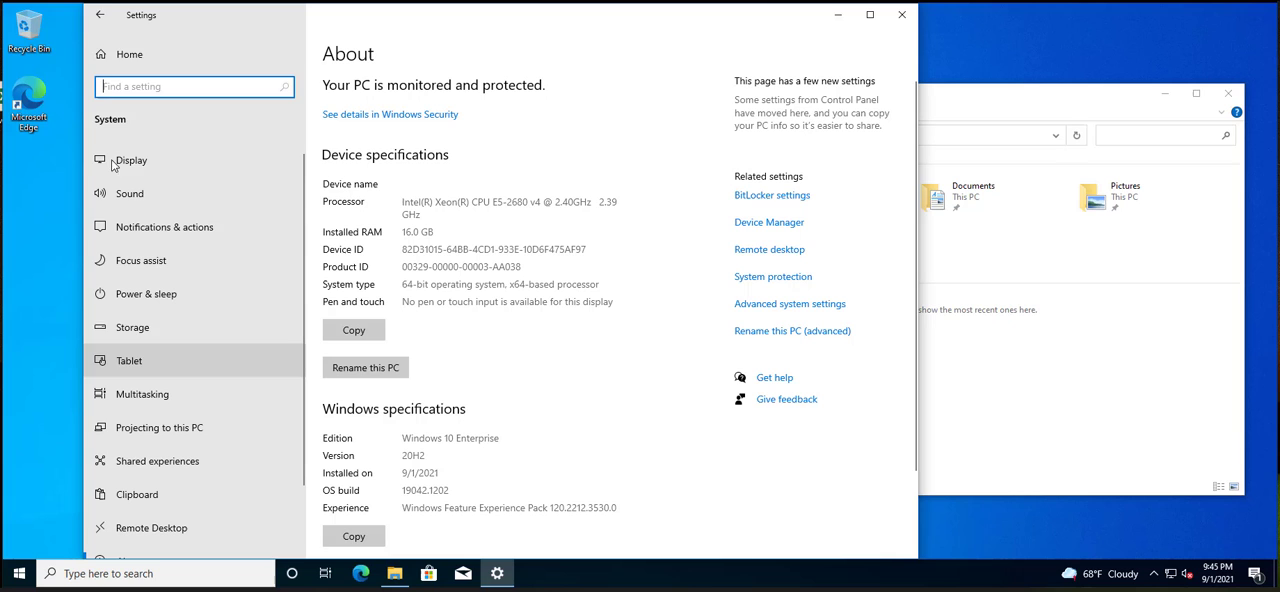
Browse Settings home, Accounts and Access work or school, ending on System > Display
{"action": "left_click", "coordinate": [164, 260]}
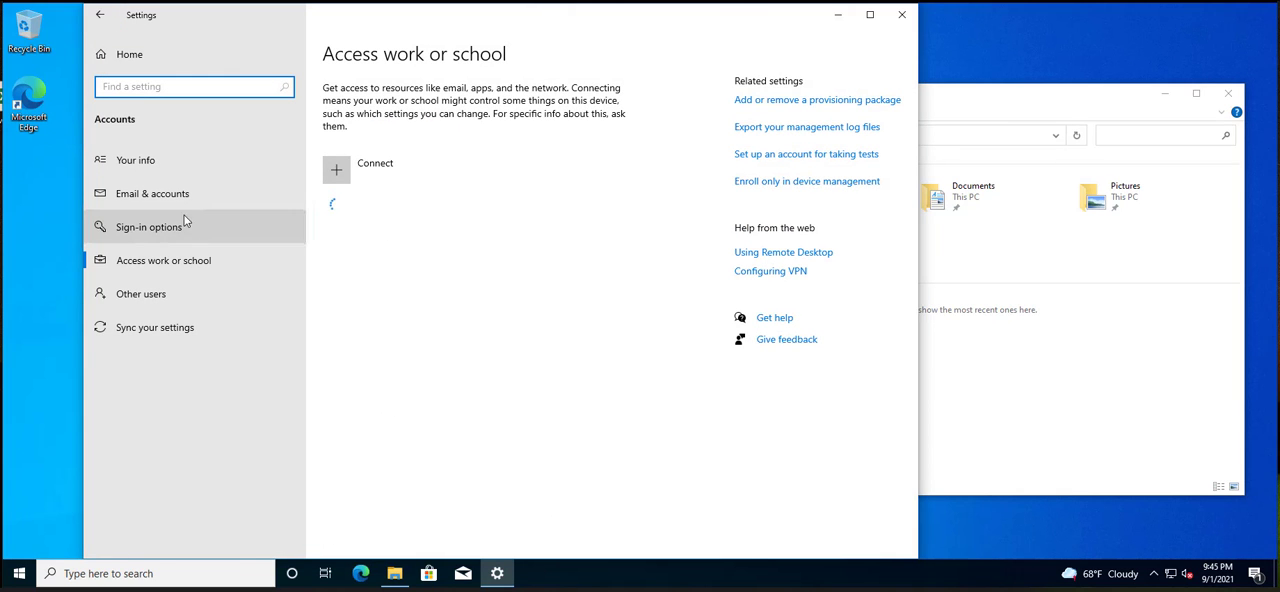
{"action": "left_click", "coordinate": [100, 16]}
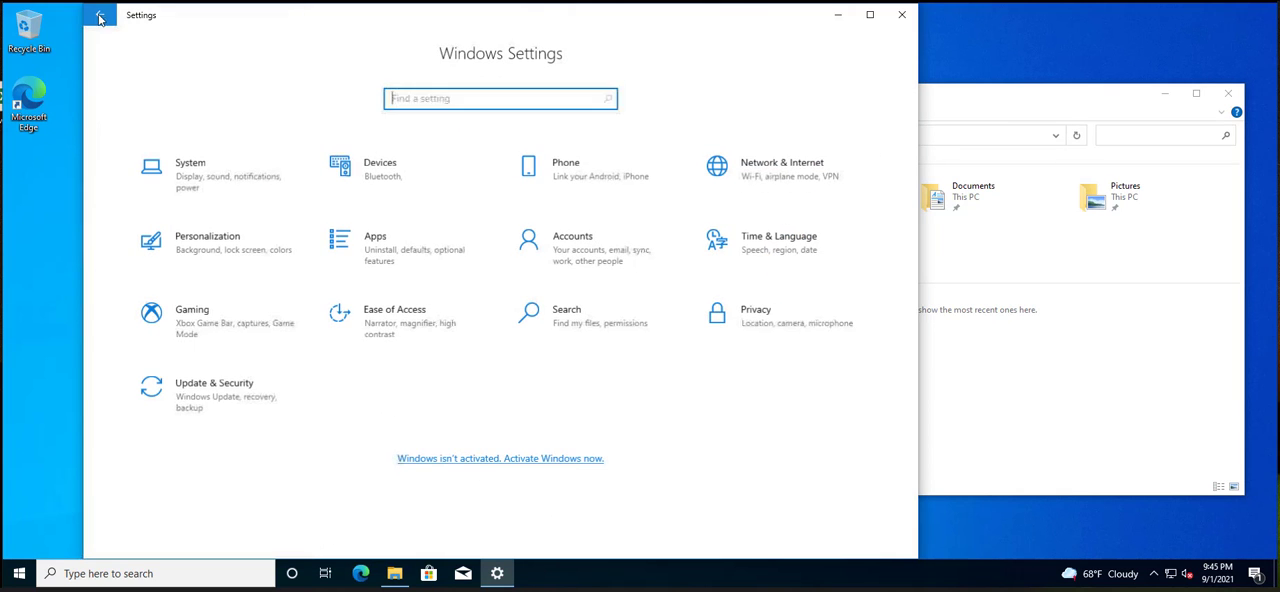
{"action": "mouse_move", "coordinate": [594, 248]}
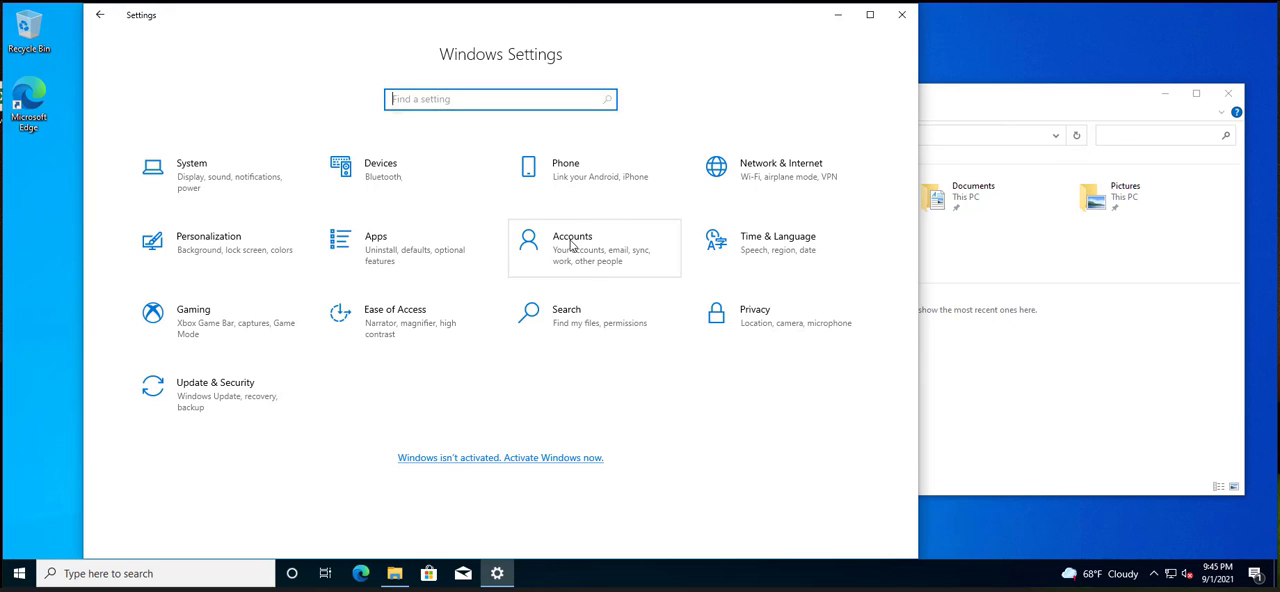
{"action": "left_click", "coordinate": [572, 248]}
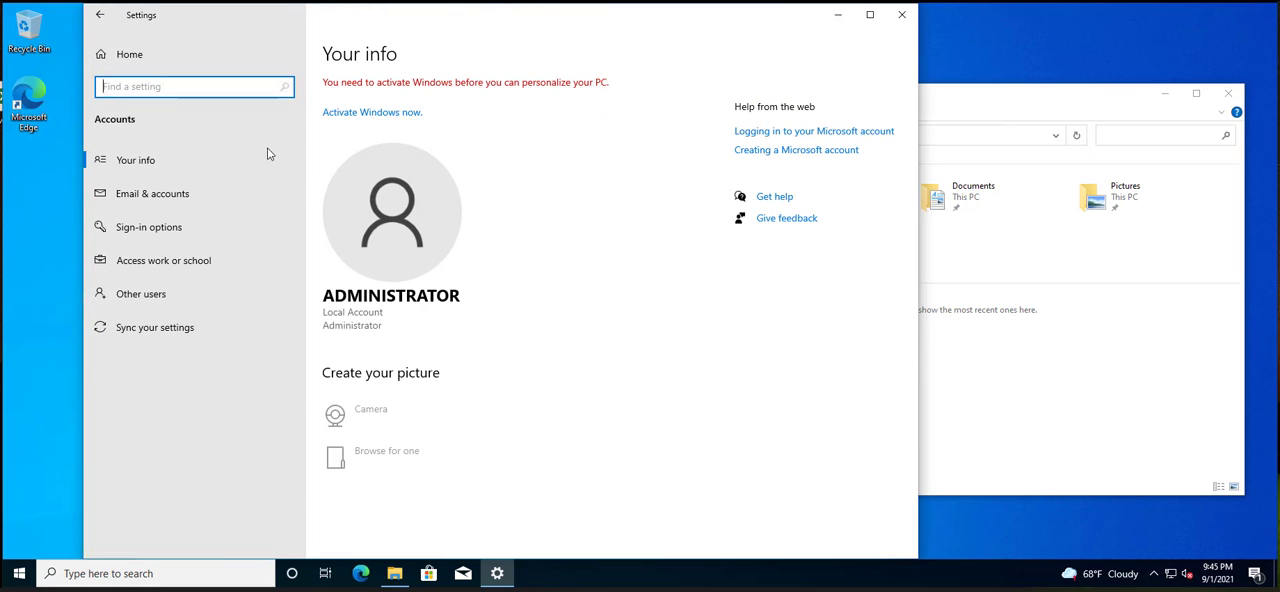
{"action": "left_click", "coordinate": [164, 260]}
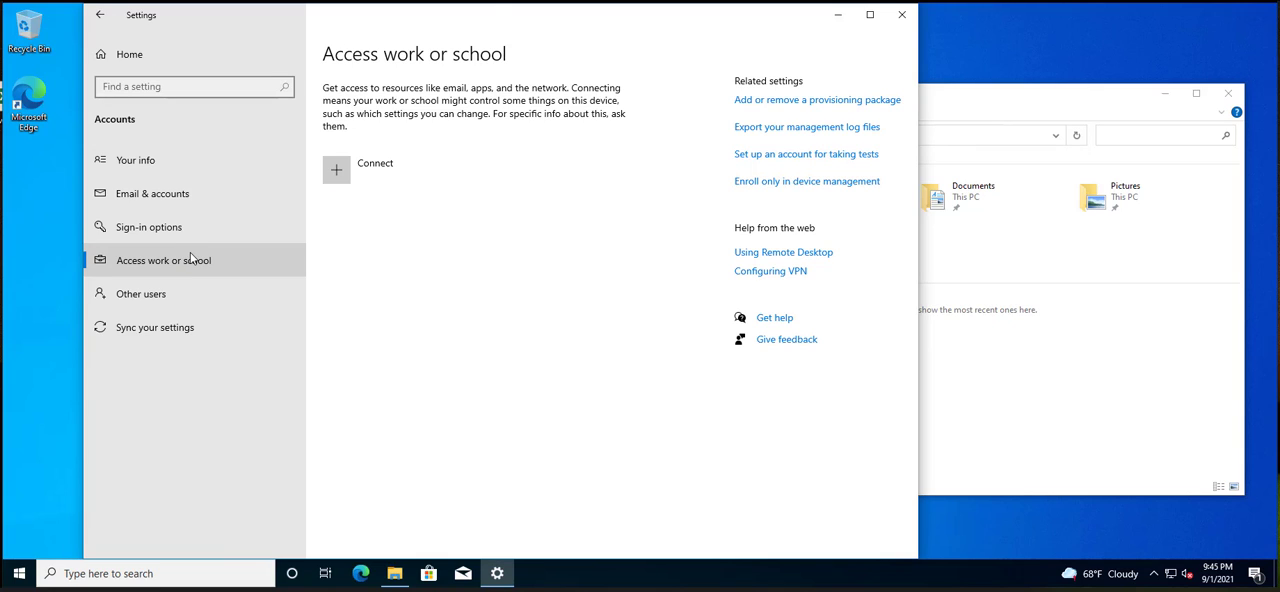
{"action": "mouse_move", "coordinate": [588, 266]}
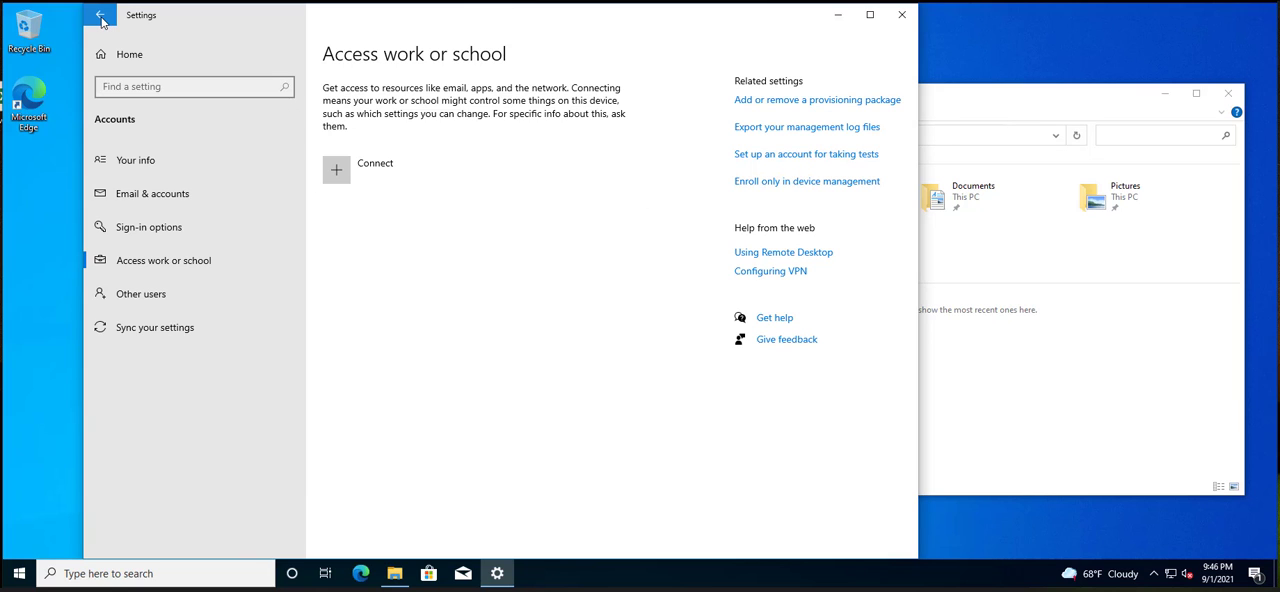
{"action": "left_click", "coordinate": [100, 14]}
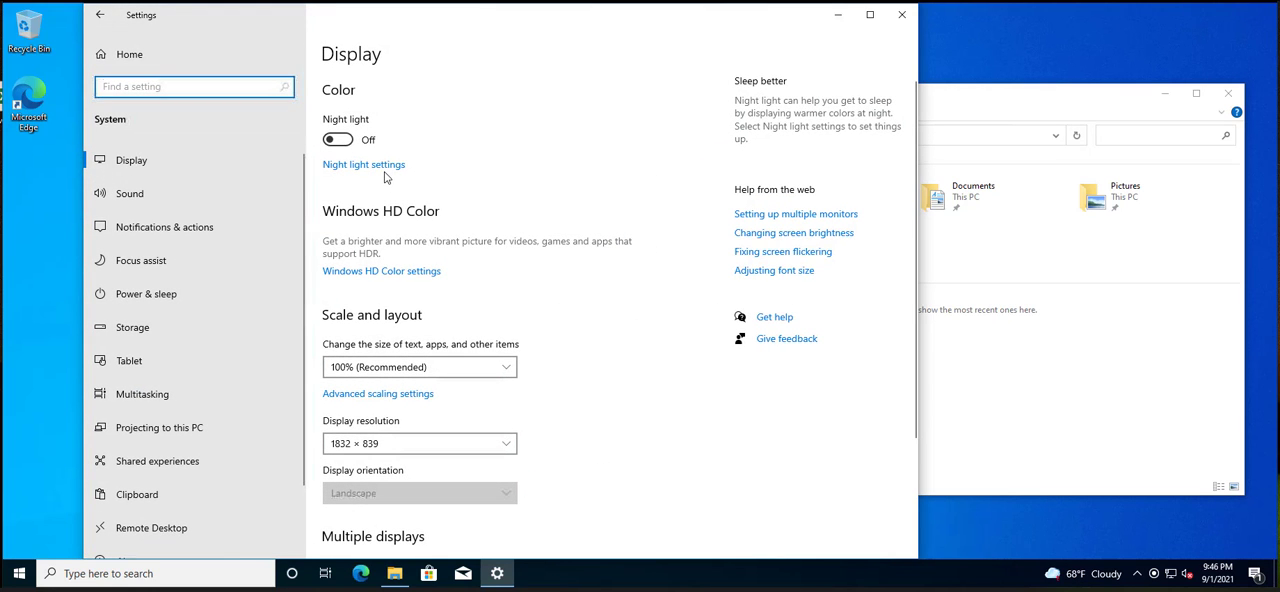
Return to the About page under System and bring up the Start menu for searching
{"action": "scroll", "scroll_direction": "down", "scroll_amount": 3}
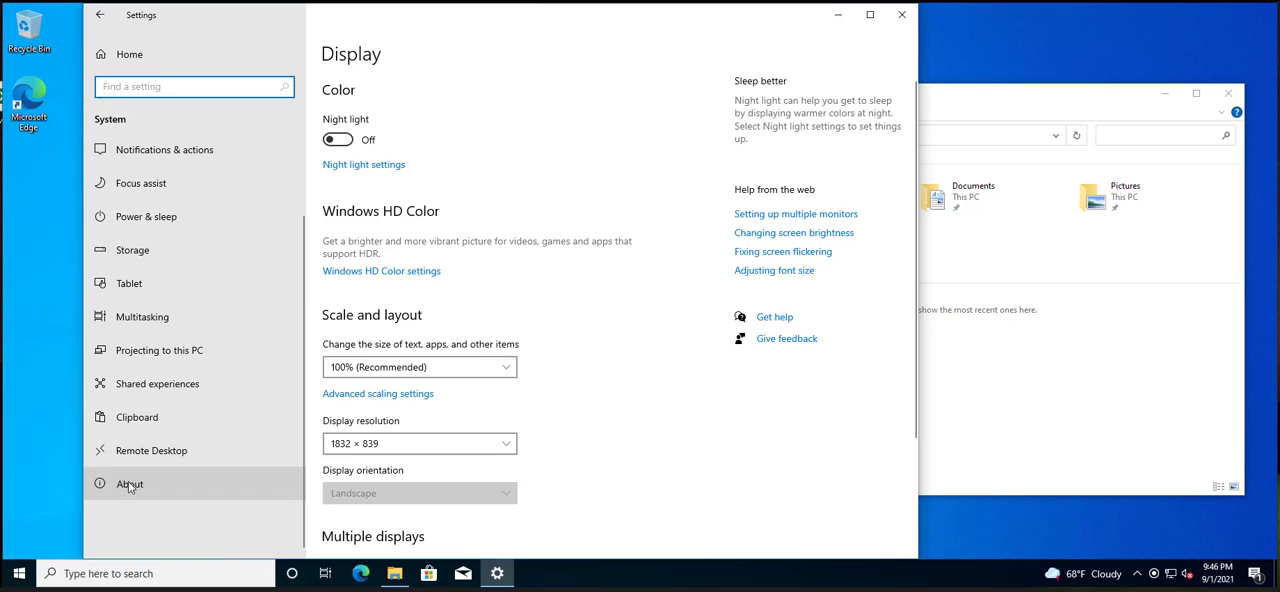
{"action": "left_click", "coordinate": [128, 484]}
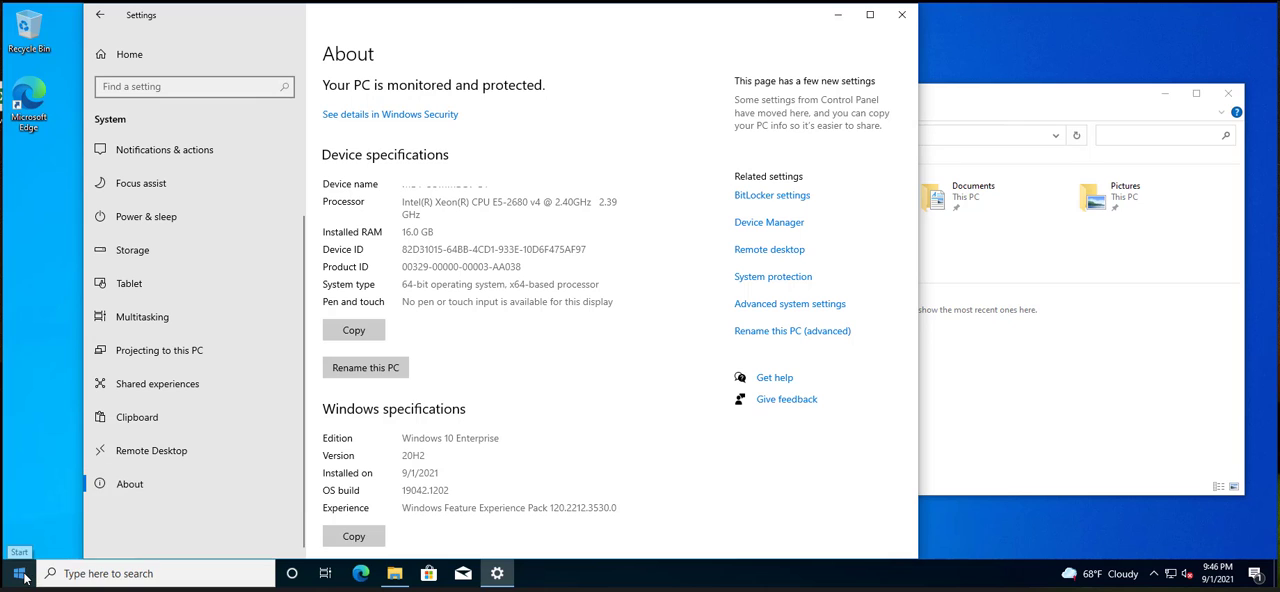
{"action": "left_click", "coordinate": [18, 572]}
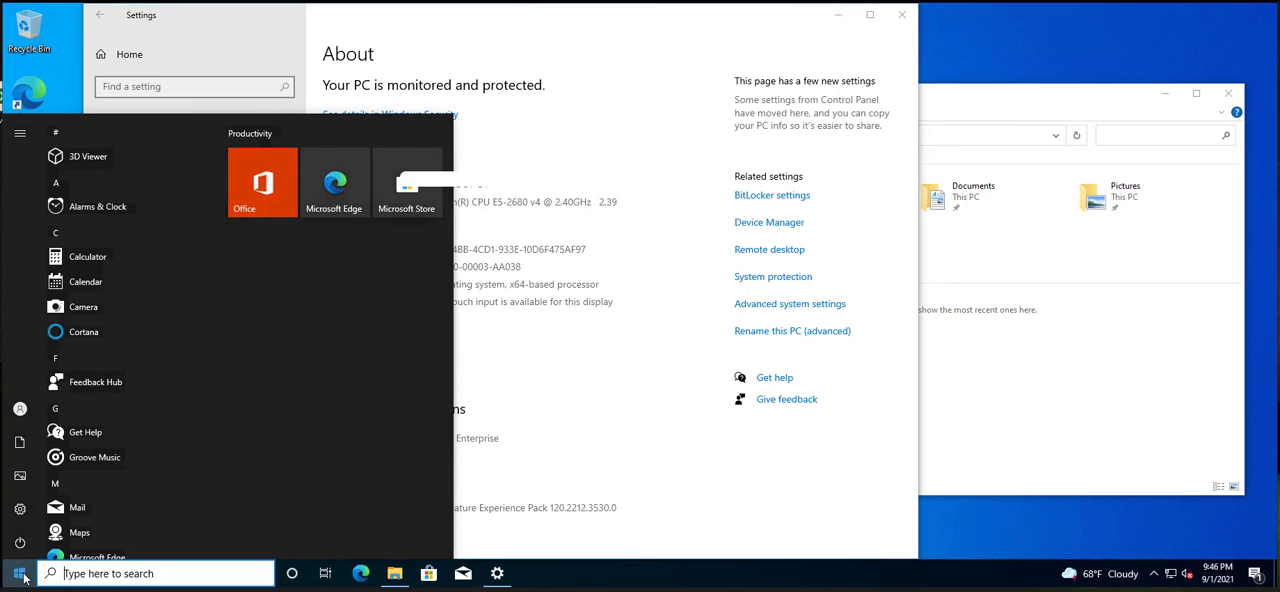
Search Start for "view a" and launch View advanced system settings, showing System Properties
{"action": "type", "text": "view a"}
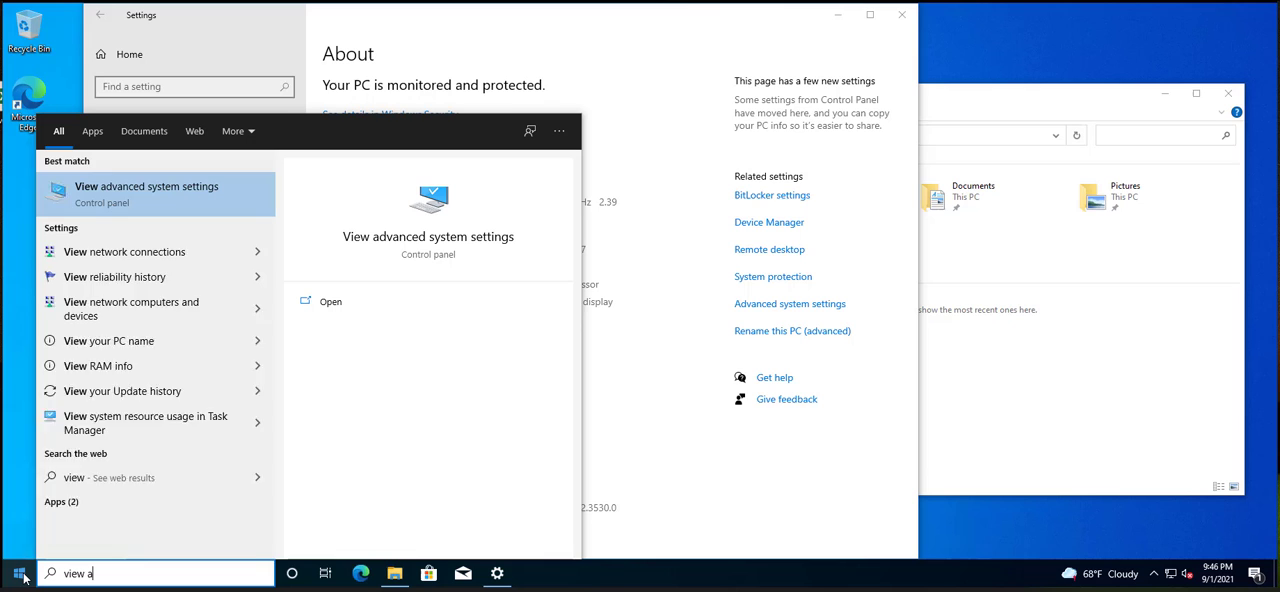
{"action": "type", "text": "a"}
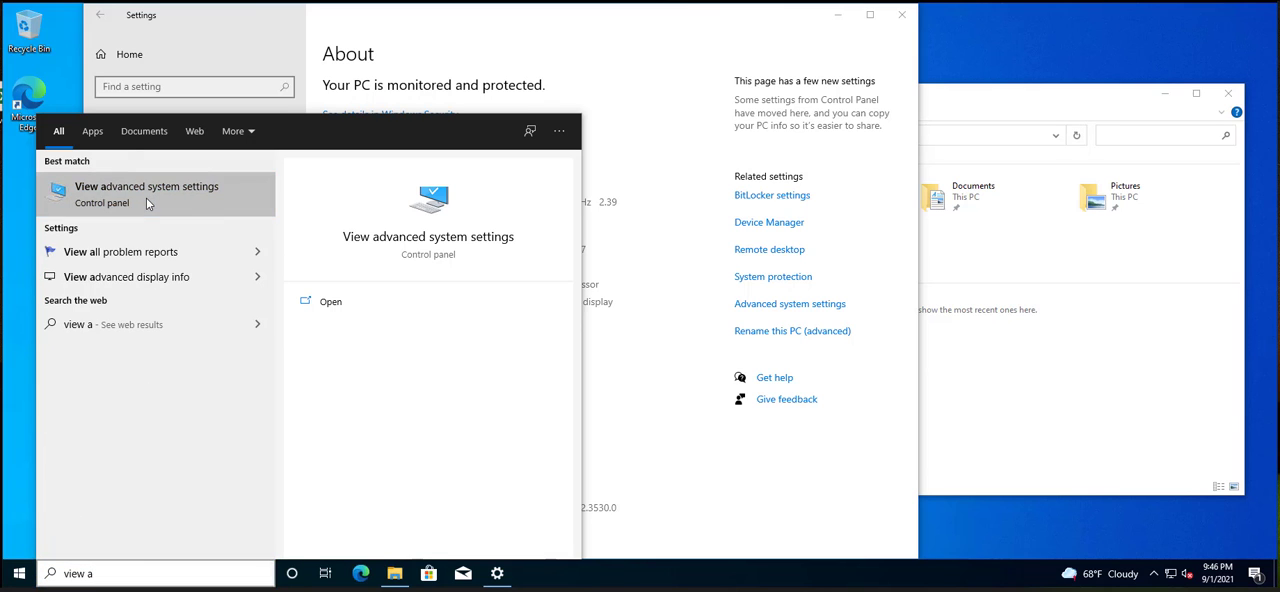
{"action": "left_click", "coordinate": [146, 186]}
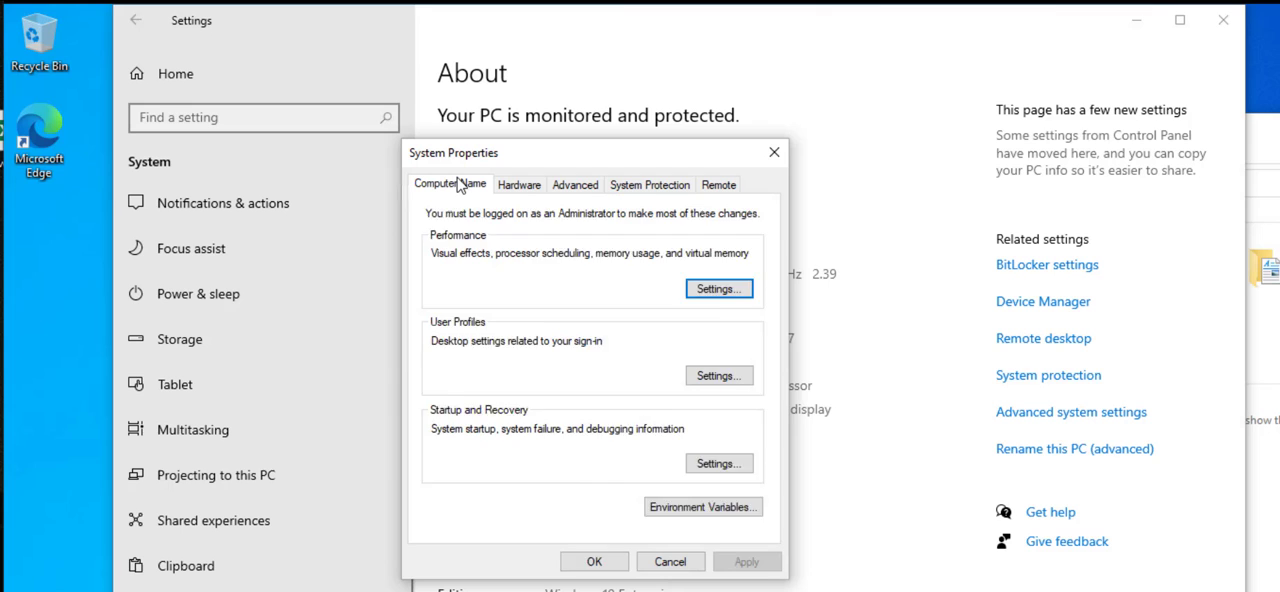
Reach Computer Name/Domain Changes from the Computer Name tab, showing WORKGROUP membership
{"action": "left_click", "coordinate": [450, 184]}
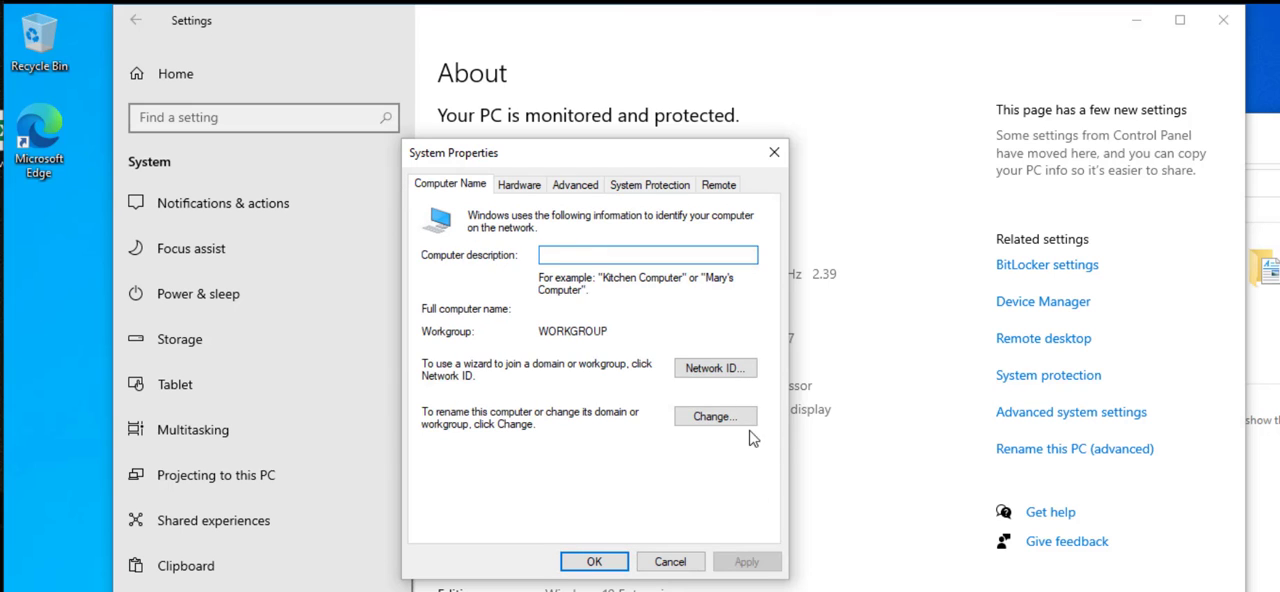
{"action": "left_click", "coordinate": [714, 416]}
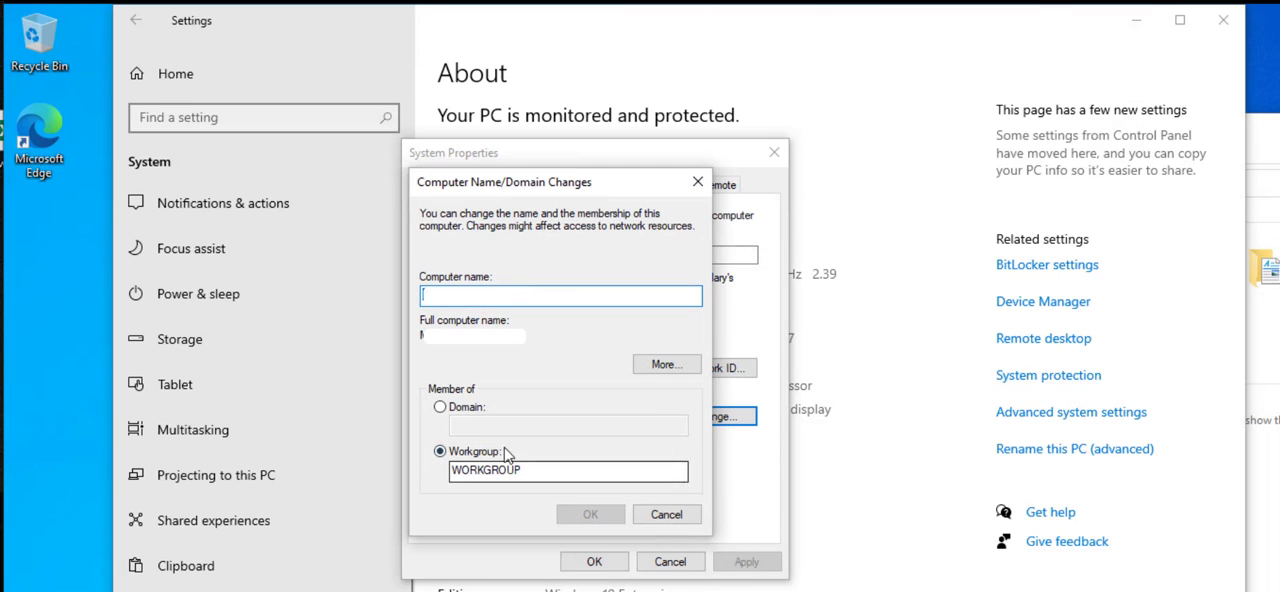